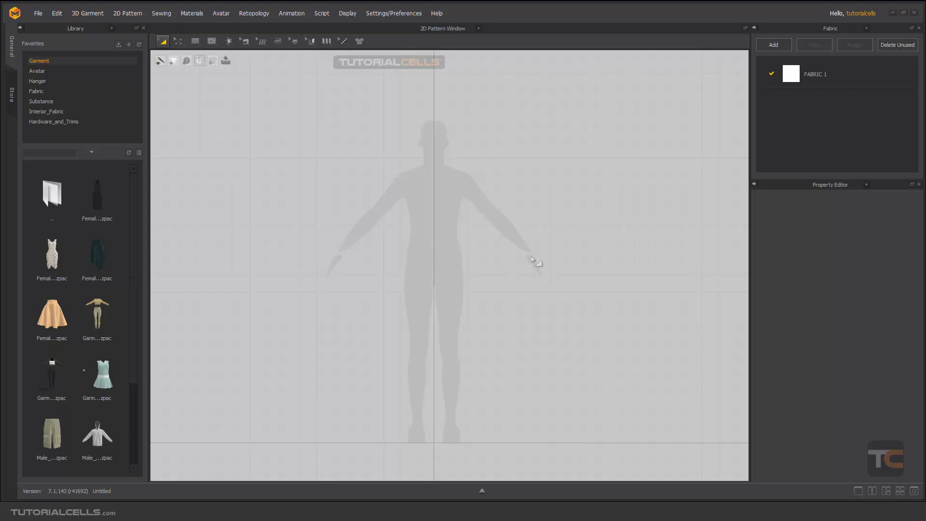
# Step: Activate the Rectangle pattern tool from the basic shapes list in the 2D toolbar
pyautogui.click(195, 41)
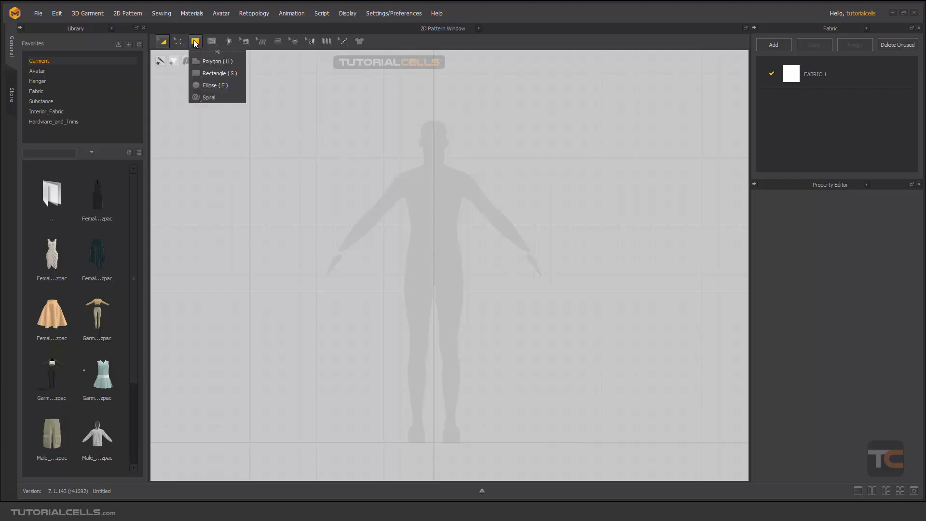
pyautogui.click(217, 72)
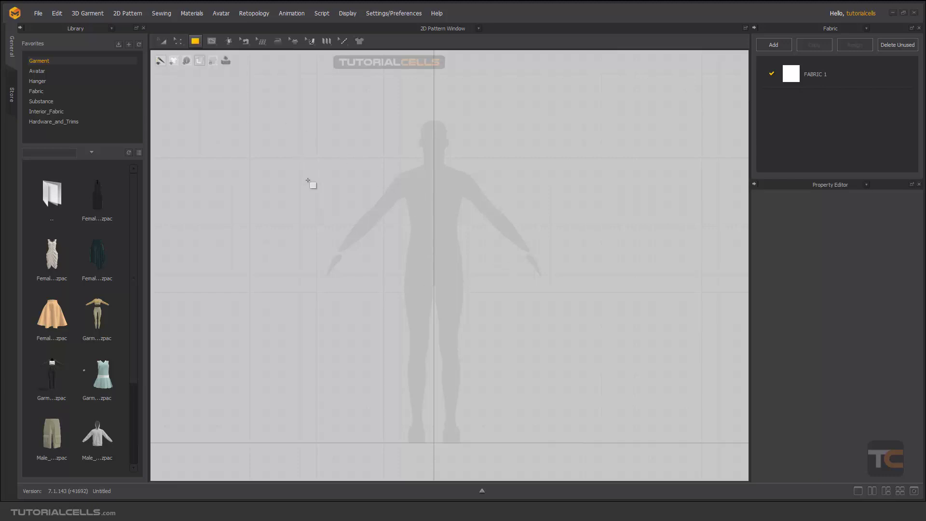
pyautogui.moveTo(462, 236)
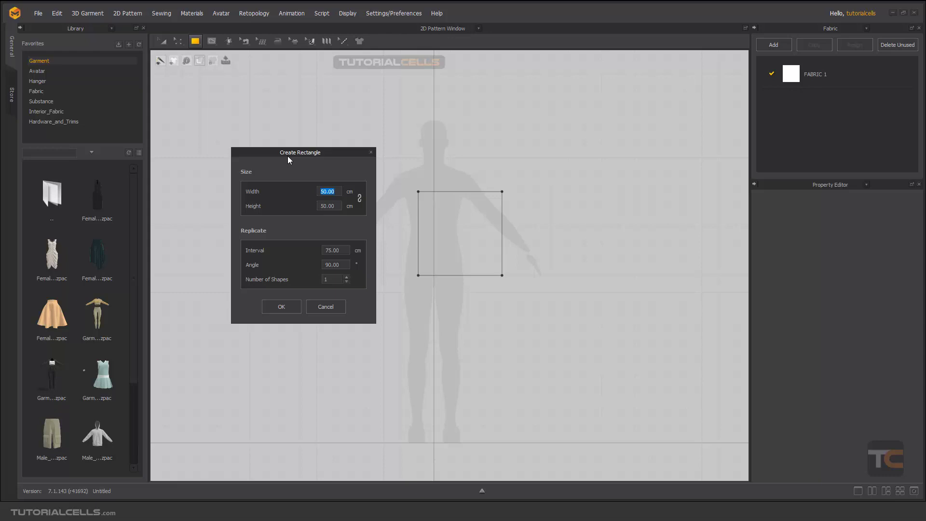
pyautogui.moveTo(293, 246)
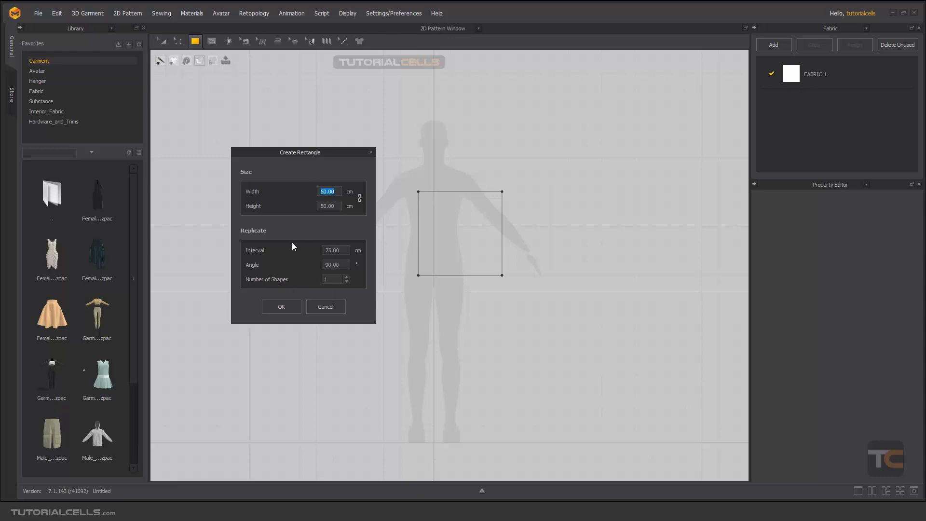
pyautogui.moveTo(260, 237)
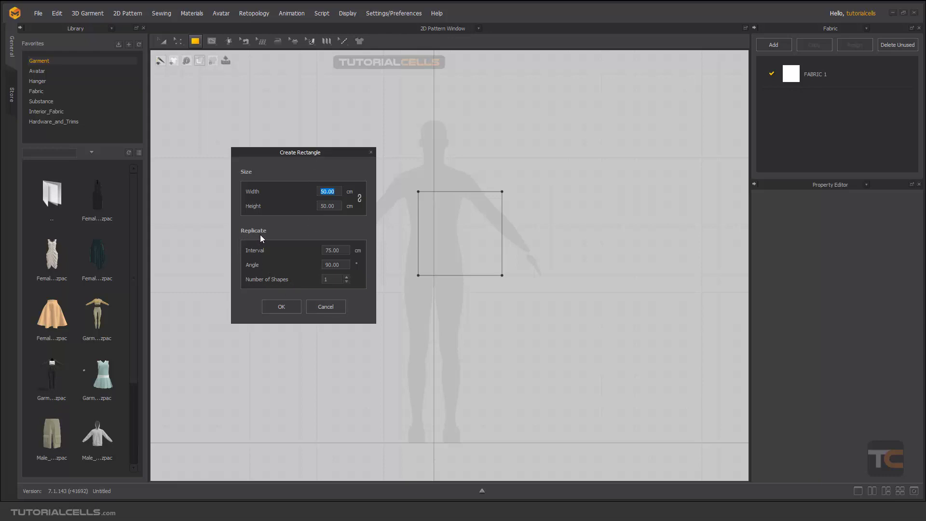
pyautogui.moveTo(605, 242)
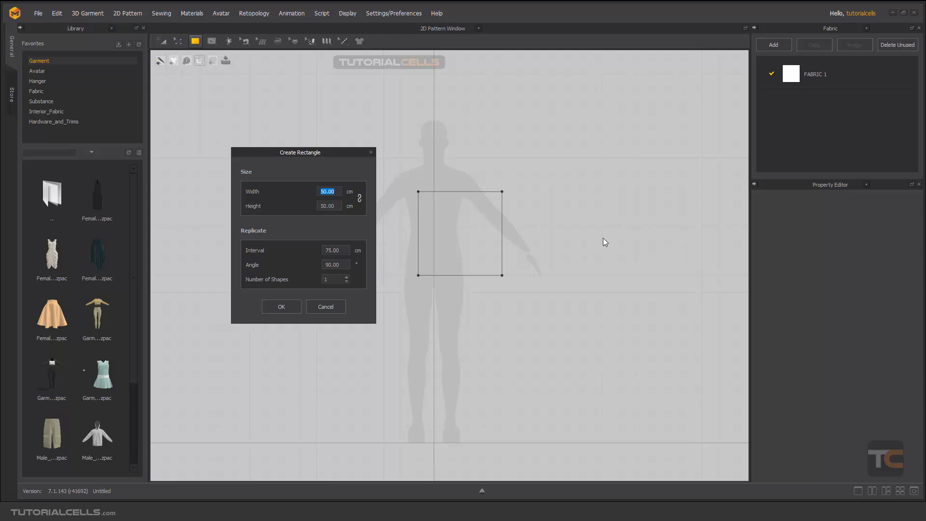
pyautogui.moveTo(322, 270)
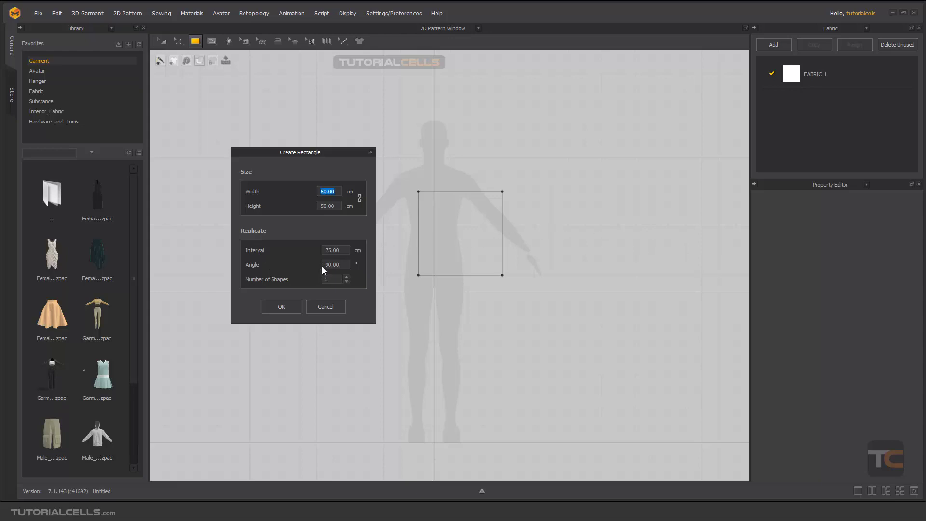
pyautogui.moveTo(254, 258)
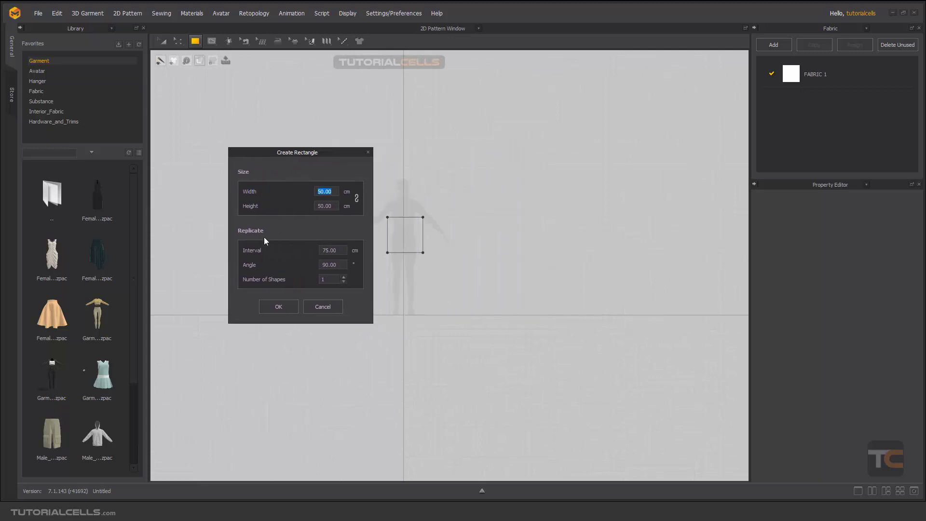
# Step: Set Number of Shapes to 4 for the 50 × 50 cm rectangle preview
pyautogui.click(344, 277)
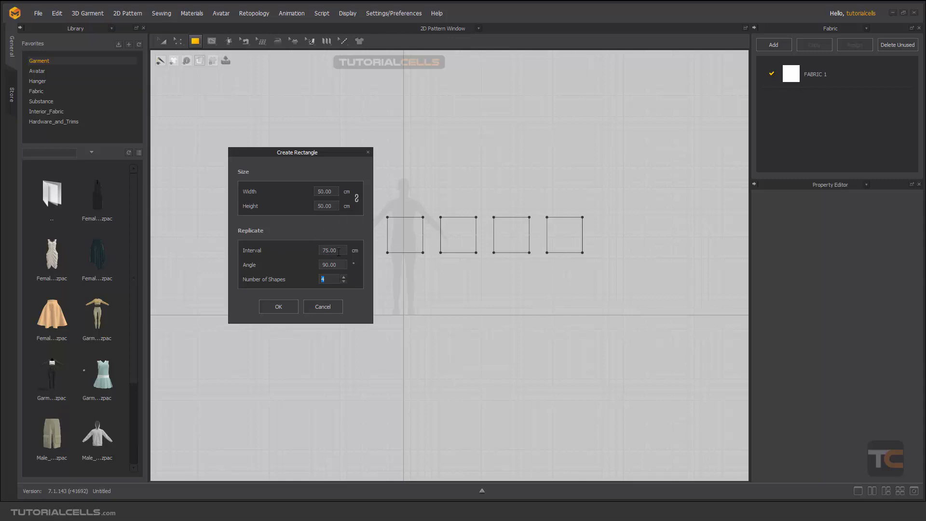
pyautogui.moveTo(412, 242)
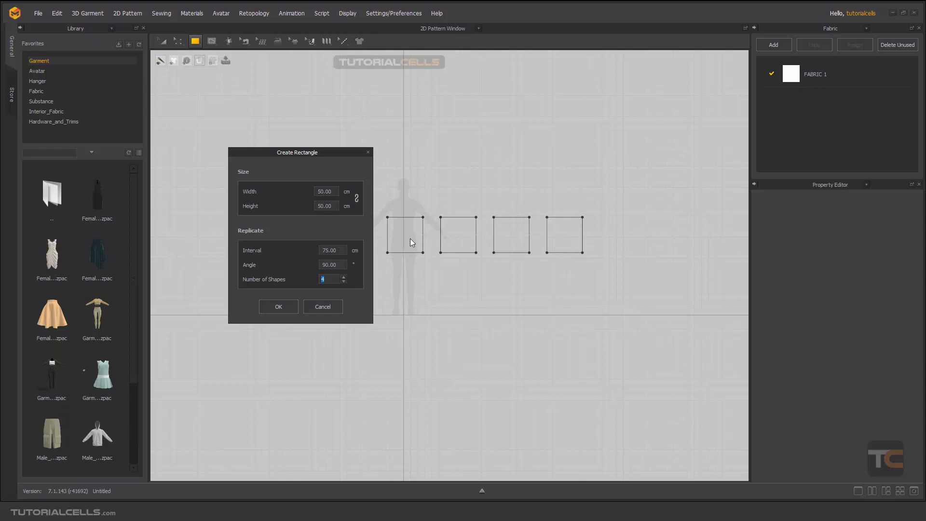
pyautogui.moveTo(379, 256)
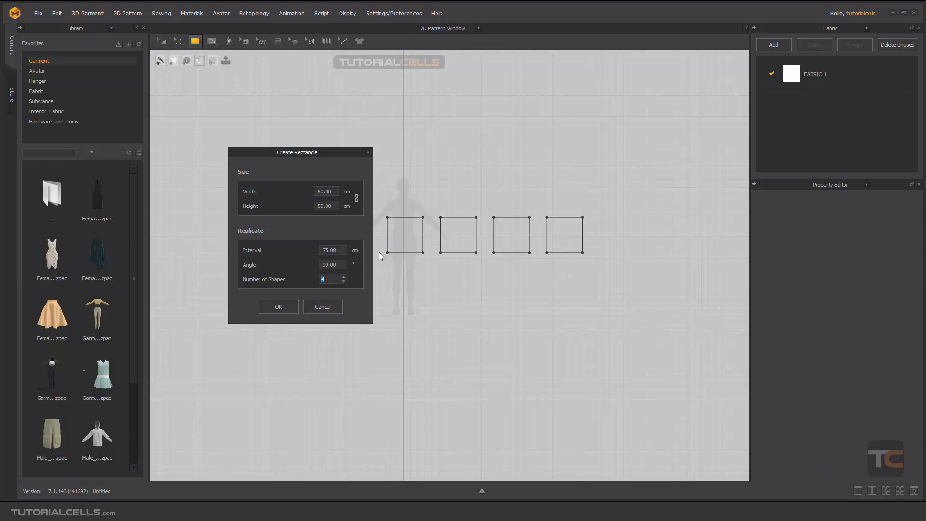
# Step: Try interval and angle values, ending at 100 cm spacing and 45°, and confirm the replicated rectangles
pyautogui.tripleClick(331, 250)
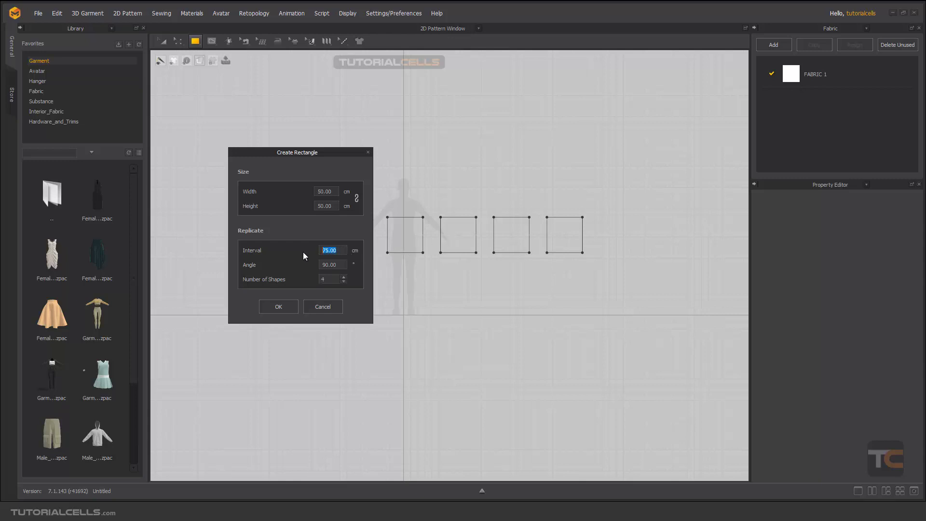
pyautogui.write('50')
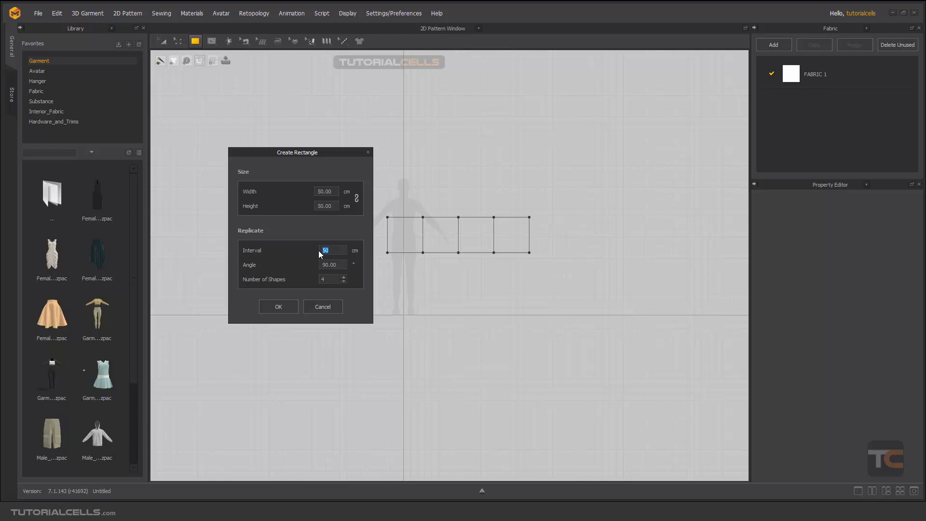
pyautogui.write('60.00')
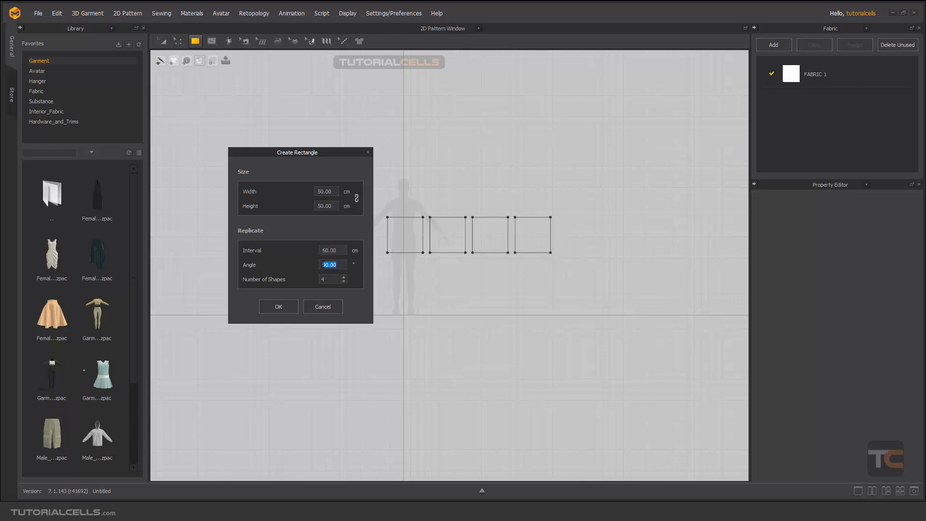
pyautogui.write('15')
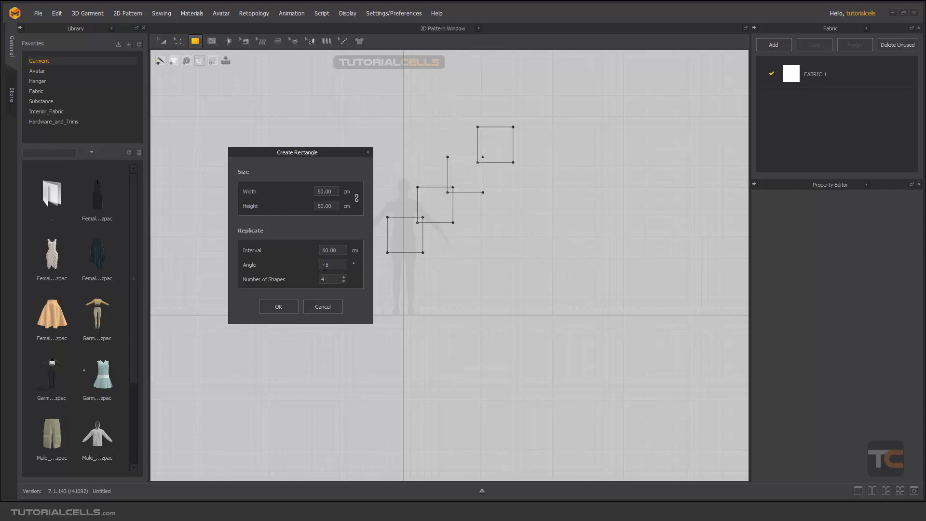
pyautogui.write('100')
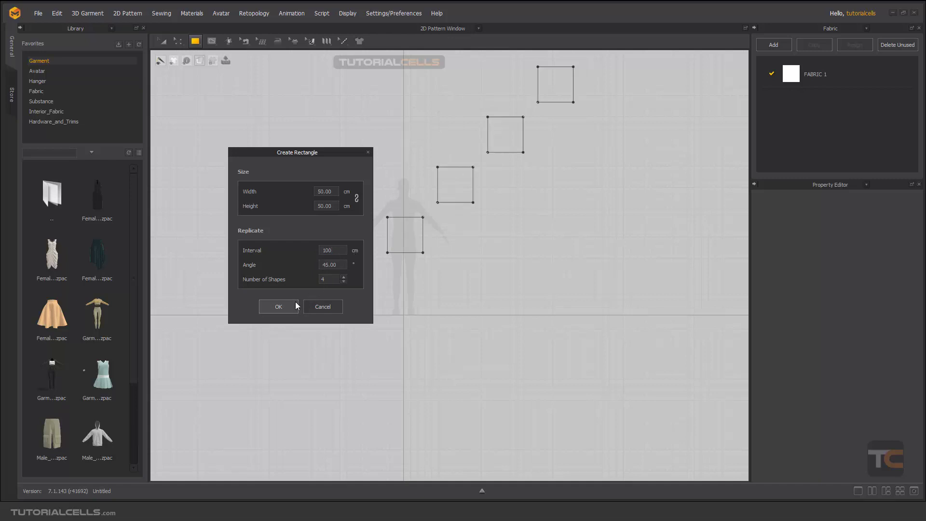
pyautogui.click(277, 306)
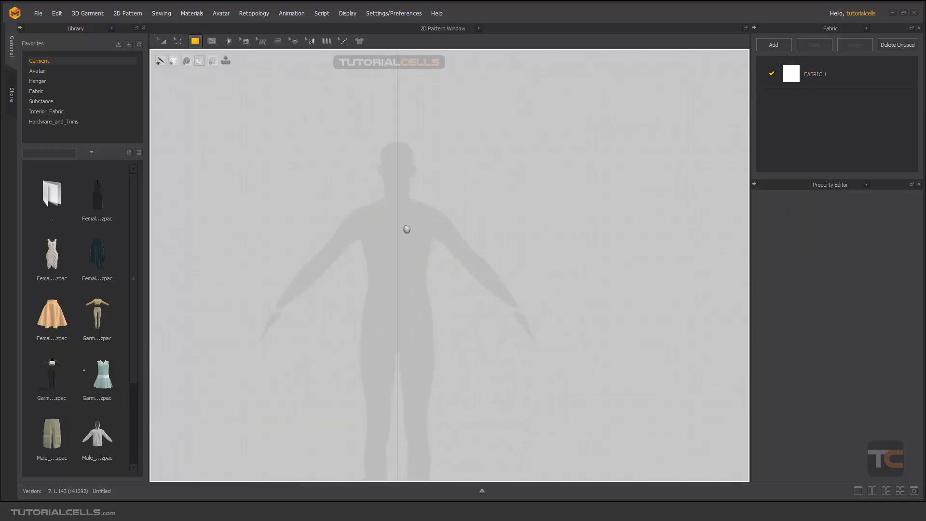
# Step: Draw a rectangle over the avatar's chest and move it left of the avatar's head
pyautogui.moveTo(388, 188); pyautogui.dragTo(429, 227)
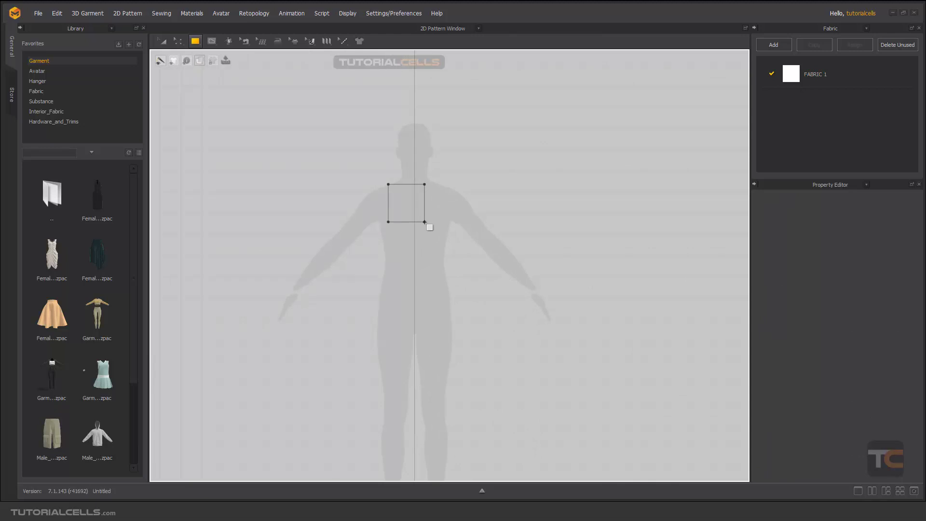
pyautogui.click(411, 197)
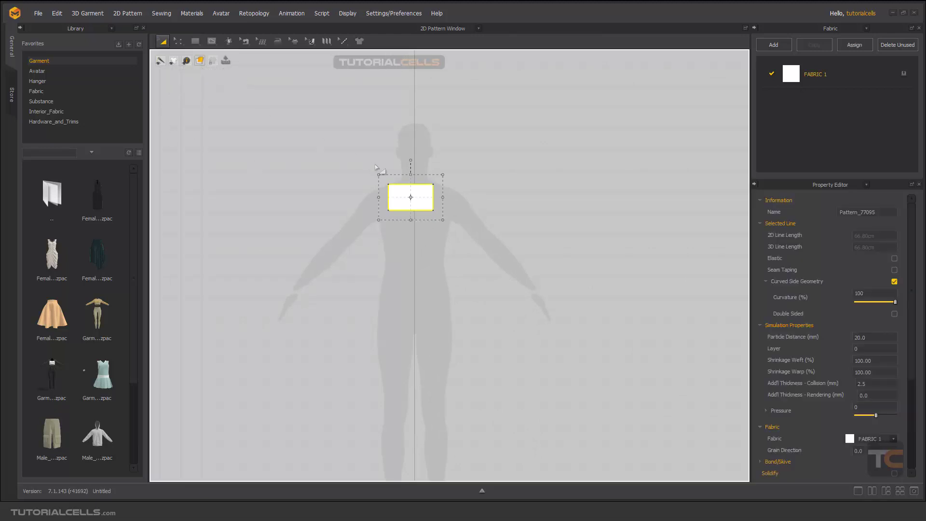
pyautogui.moveTo(410, 197); pyautogui.dragTo(317, 197)
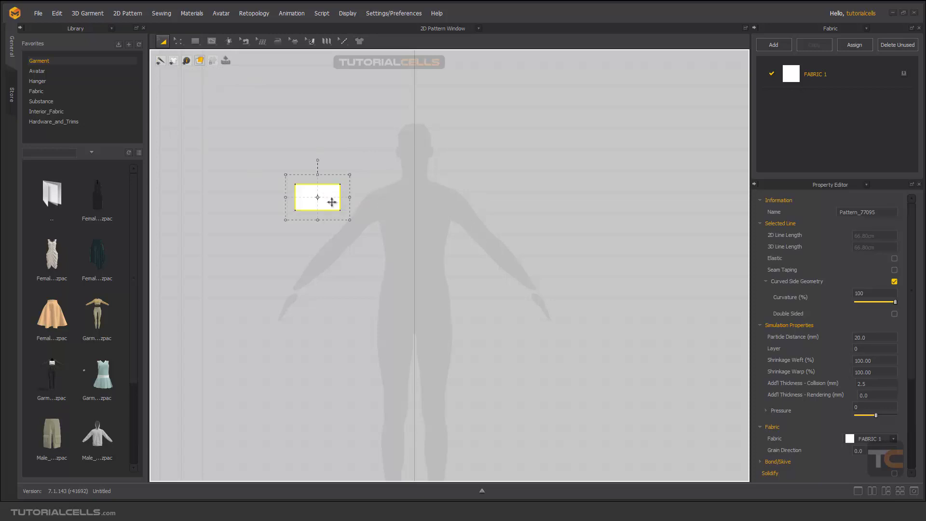
# Step: Place a copy to its right, undo the stray one, and reposition the pasted copy beside it
pyautogui.moveTo(318, 197); pyautogui.dragTo(375, 197)
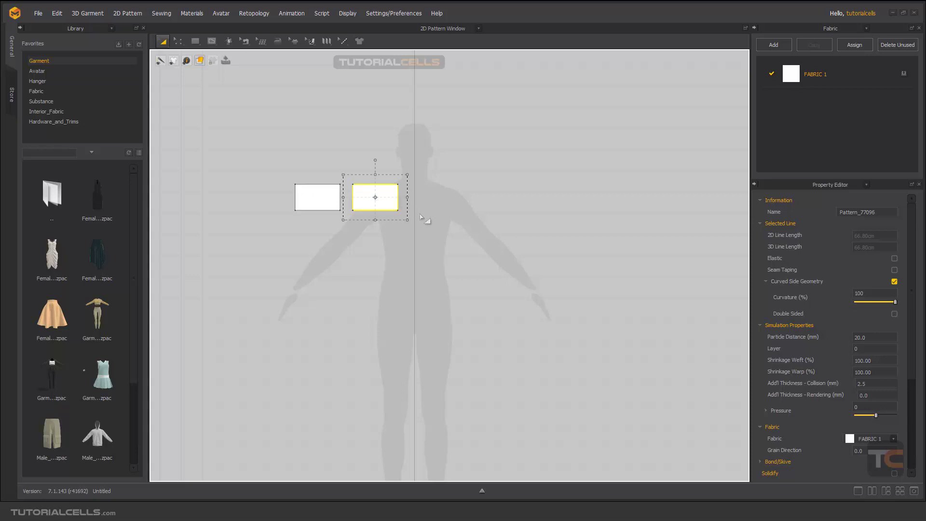
pyautogui.click(318, 196)
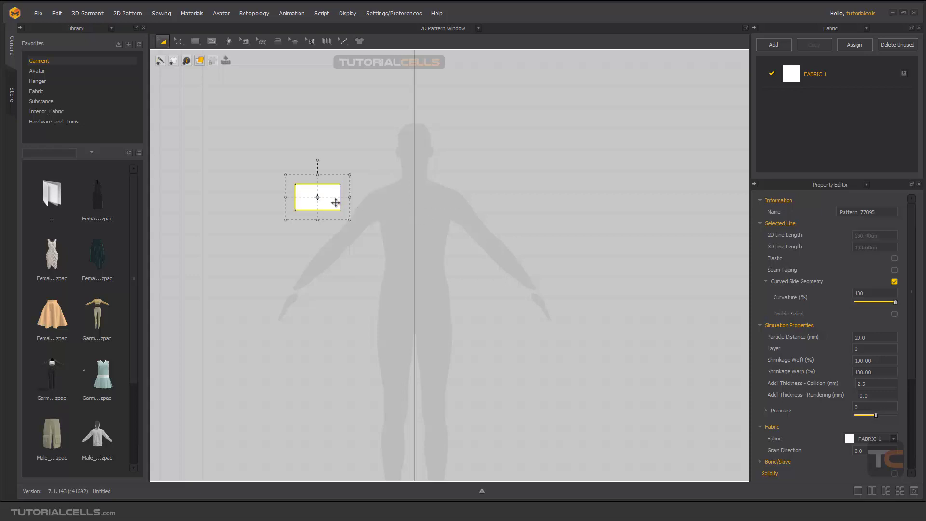
pyautogui.moveTo(317, 197); pyautogui.dragTo(378, 198)
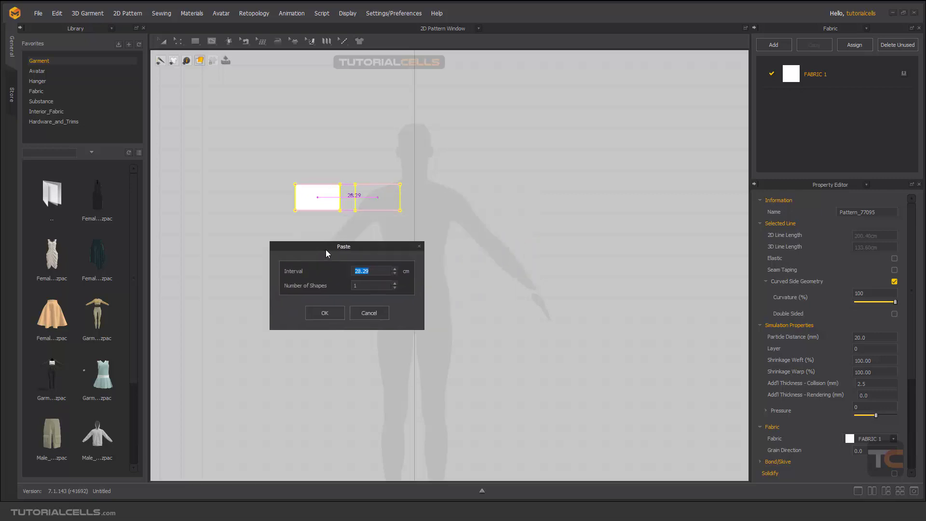
# Step: Paste three copies at a 30.29 cm interval, forming a row of four rectangles
pyautogui.moveTo(342, 246); pyautogui.dragTo(295, 244)
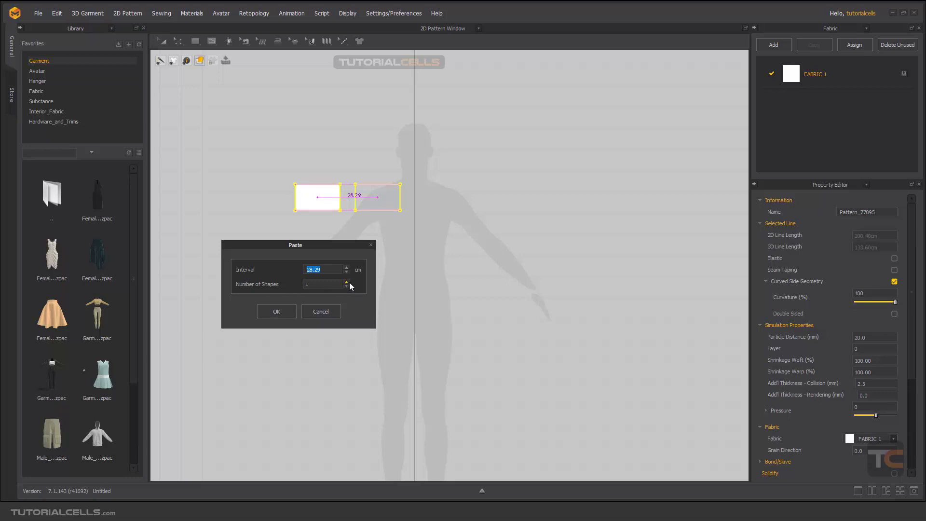
pyautogui.click(346, 281)
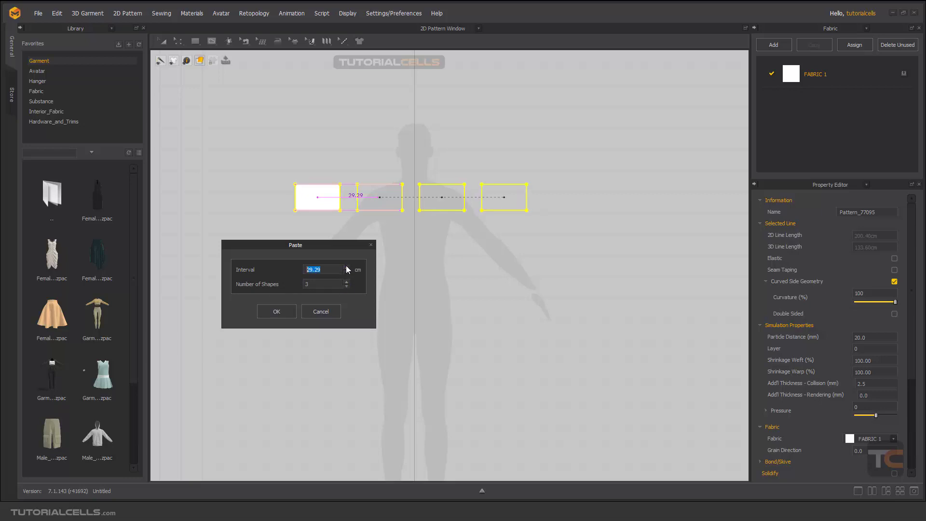
pyautogui.click(347, 267)
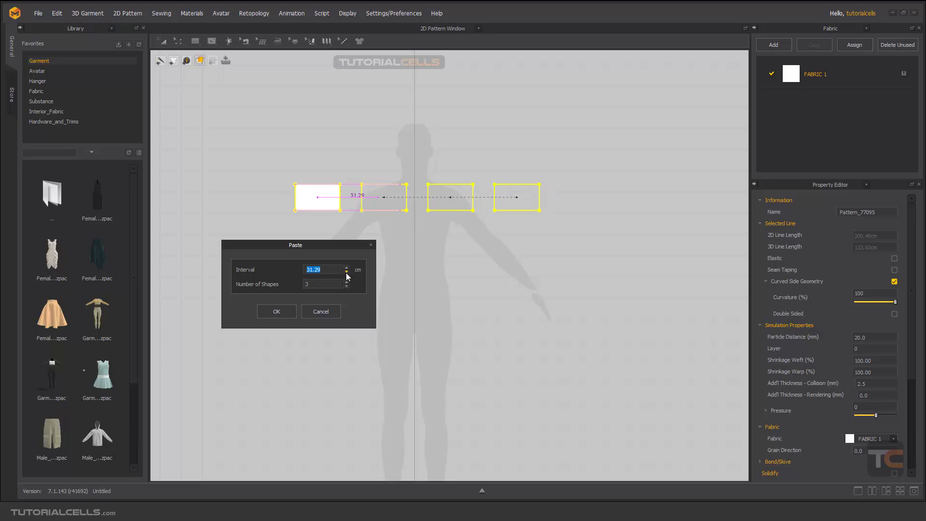
pyautogui.click(347, 272)
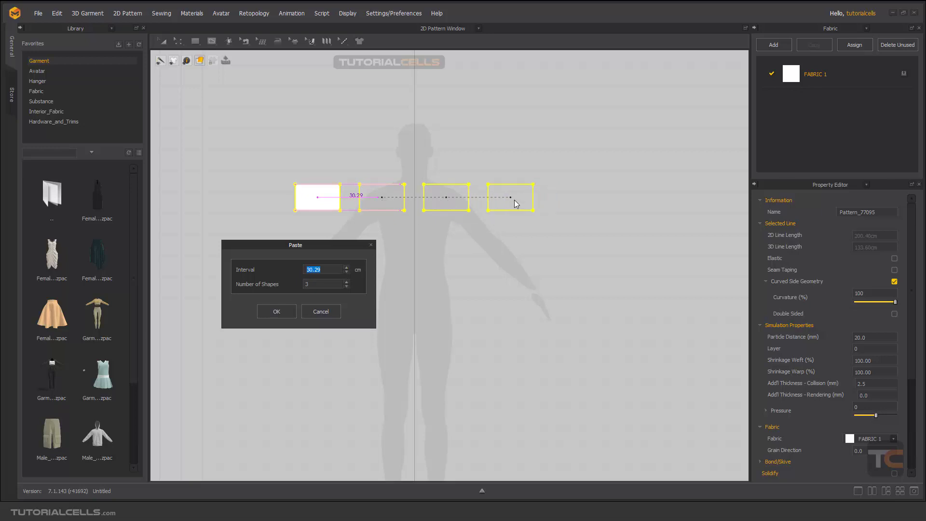
pyautogui.moveTo(286, 280)
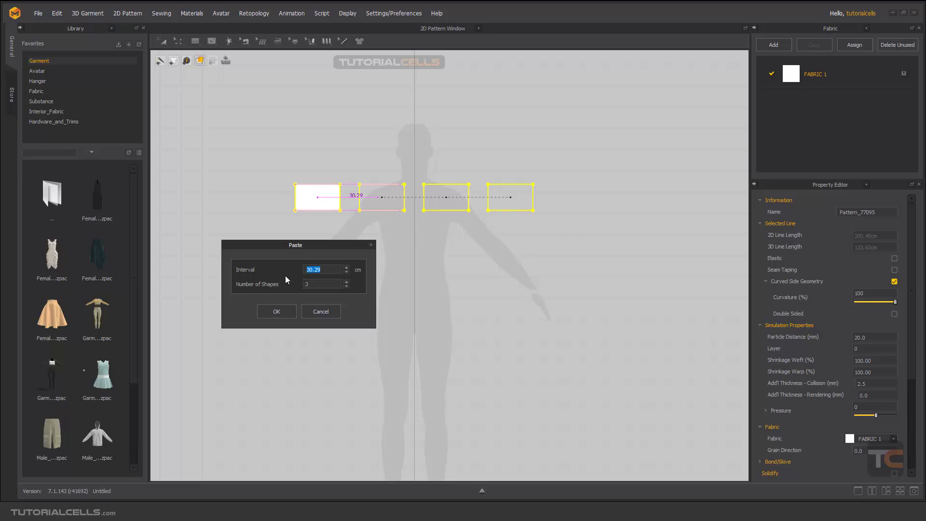
pyautogui.moveTo(296, 280)
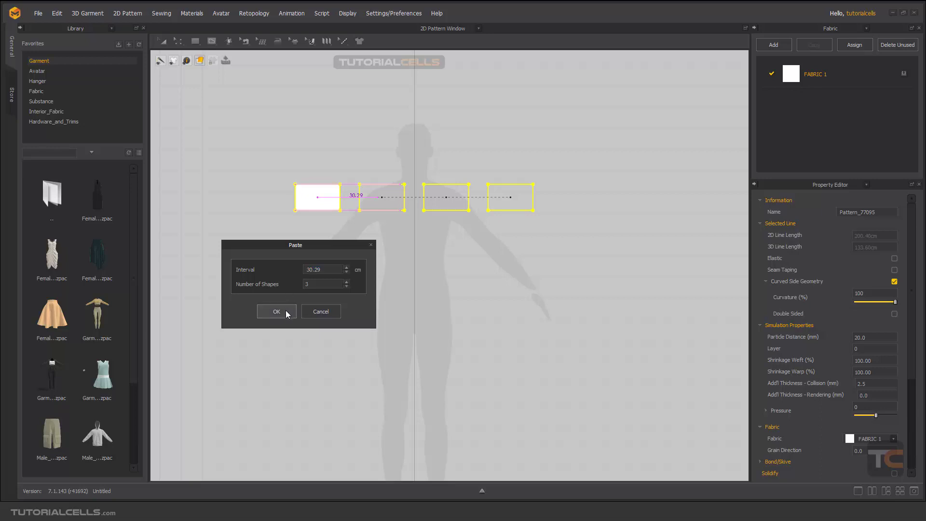
pyautogui.click(276, 312)
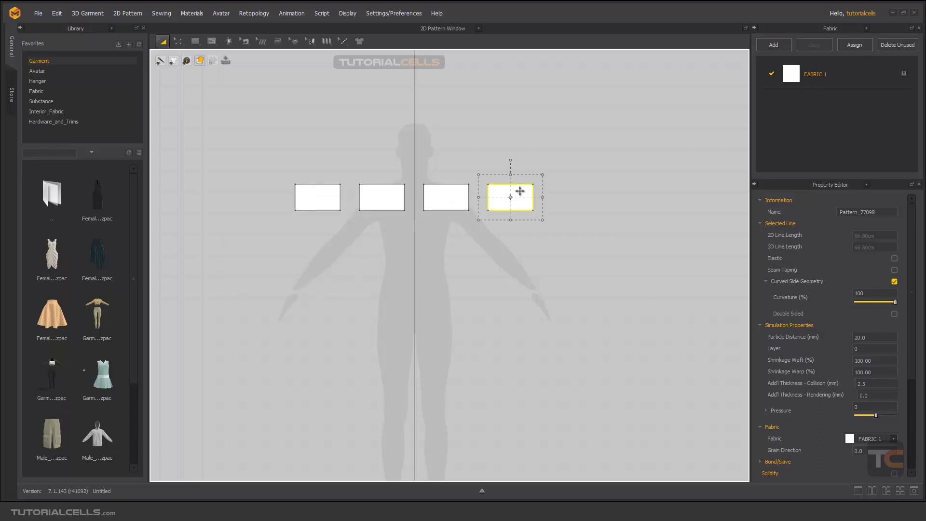
pyautogui.moveTo(511, 266)
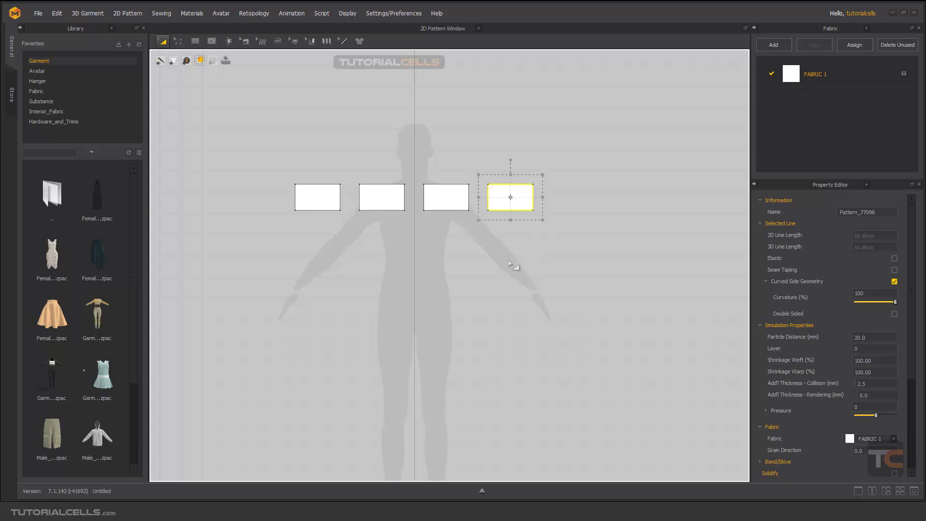
pyautogui.moveTo(340, 262)
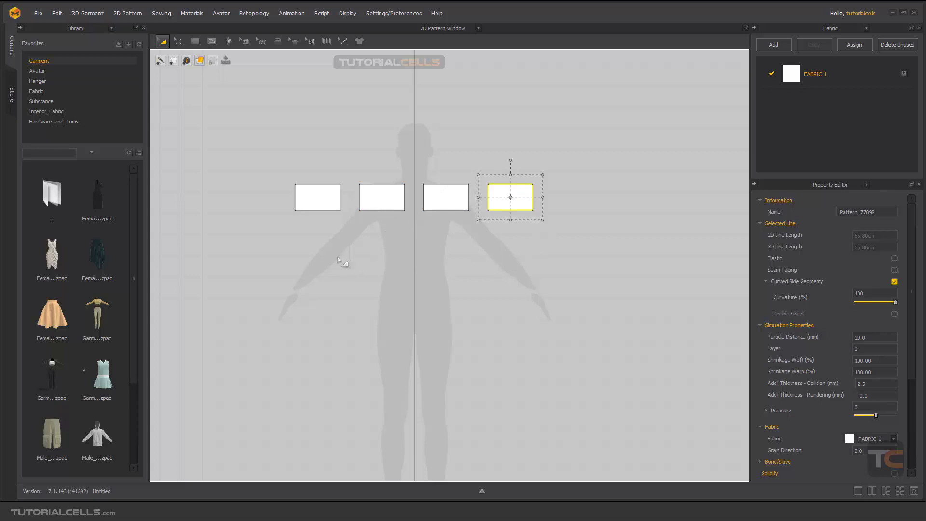
pyautogui.moveTo(406, 452)
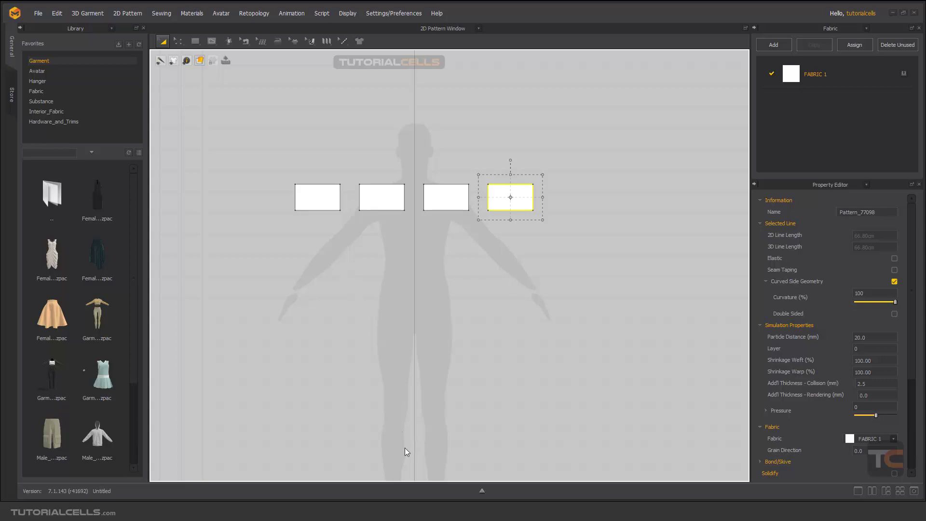